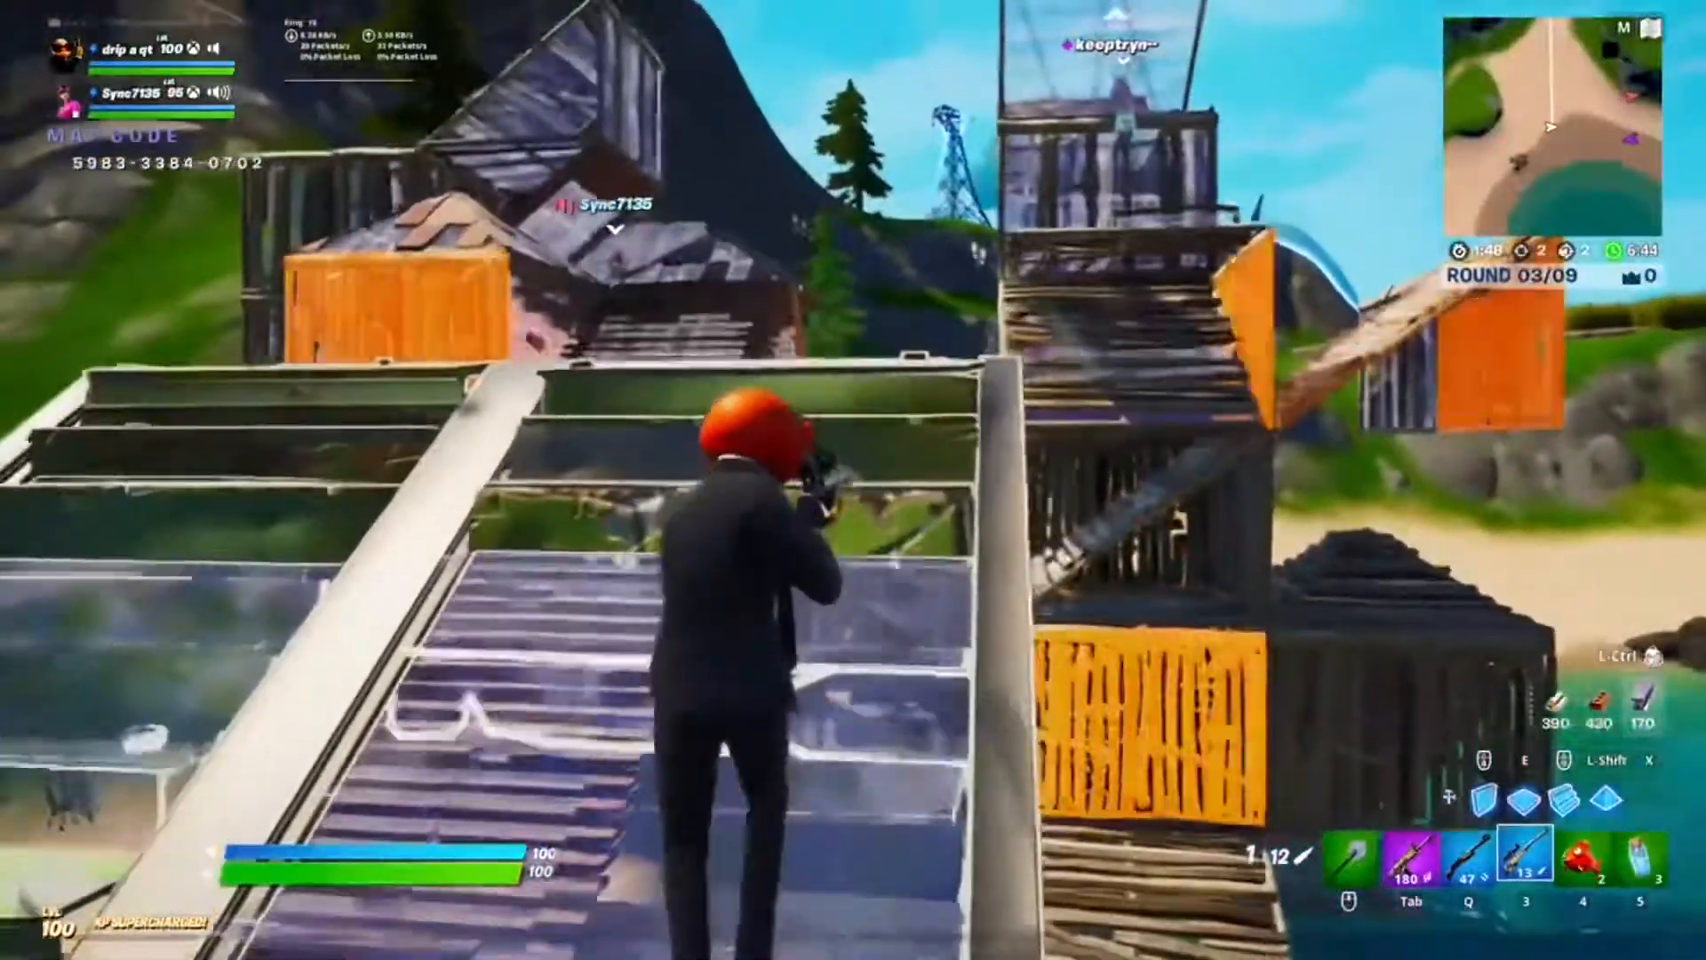
right_click(853, 480)
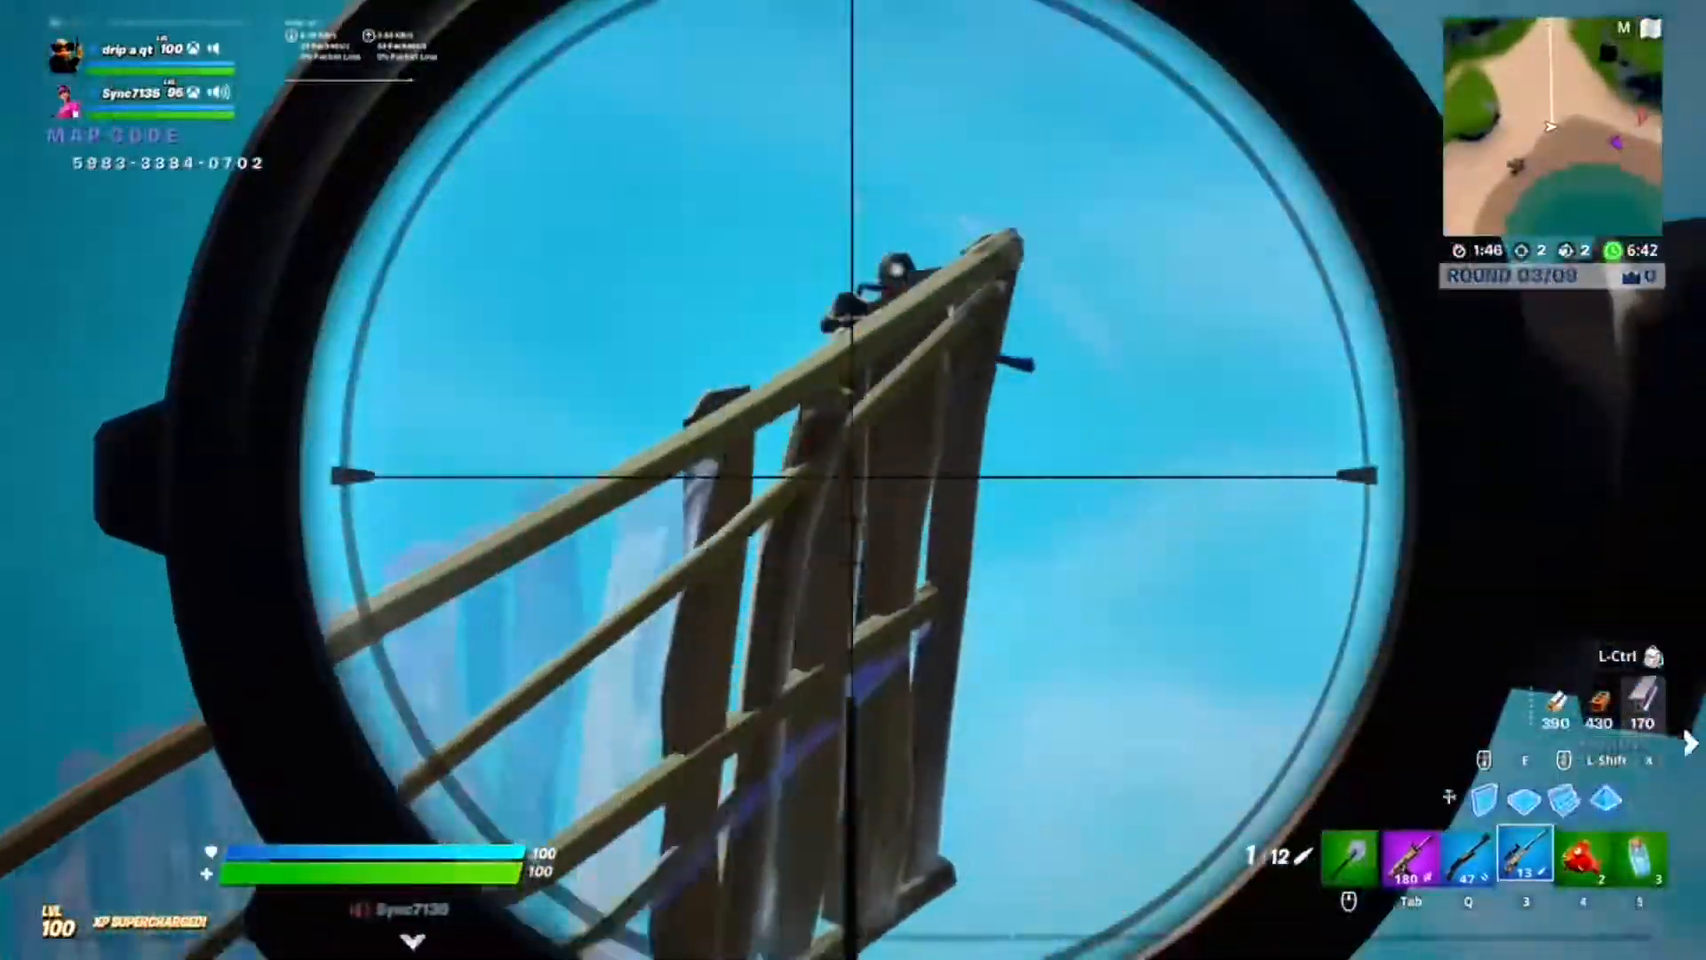